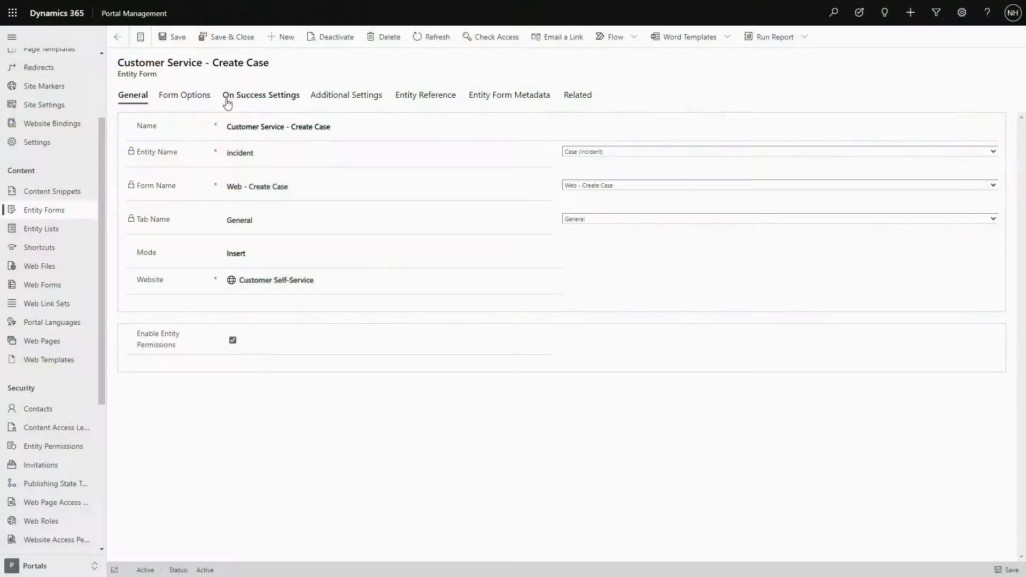
Show the Create Case form's On Success Settings redirecting to Support Home with ticketnumber appended as 'created'
{"action": "left_click", "coordinate": [261, 94]}
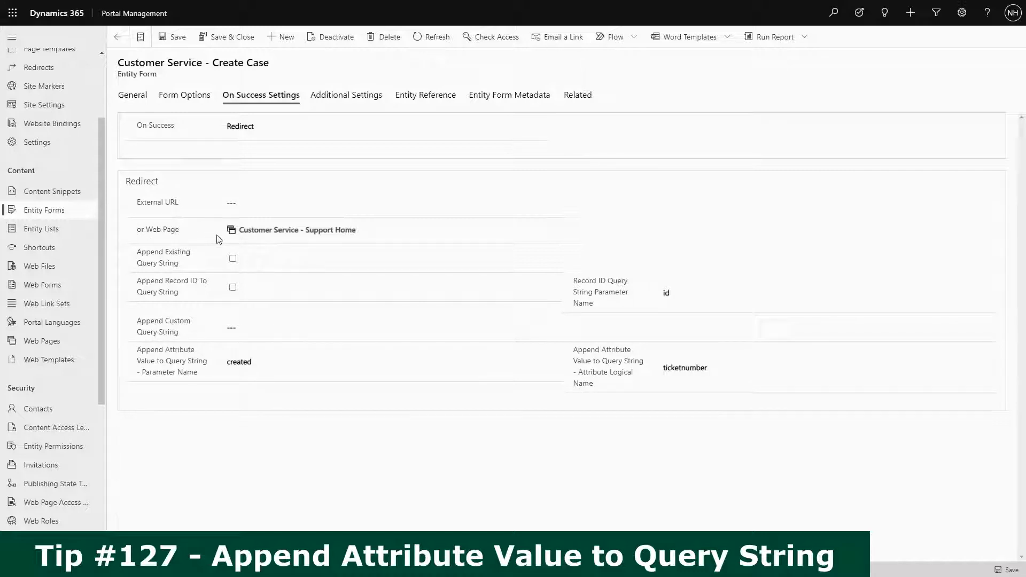
{"action": "left_click", "coordinate": [301, 230]}
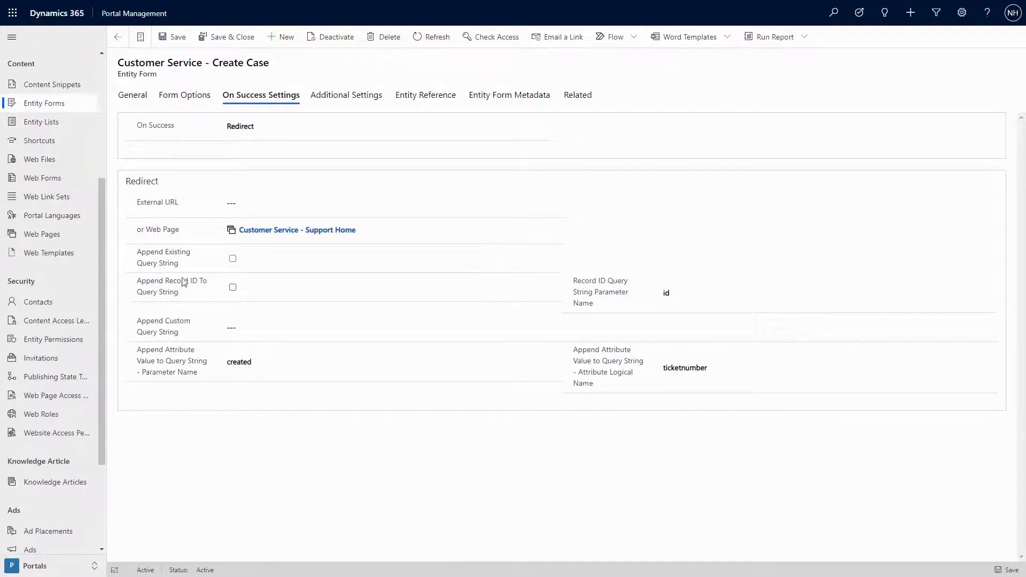
{"action": "mouse_move", "coordinate": [193, 296]}
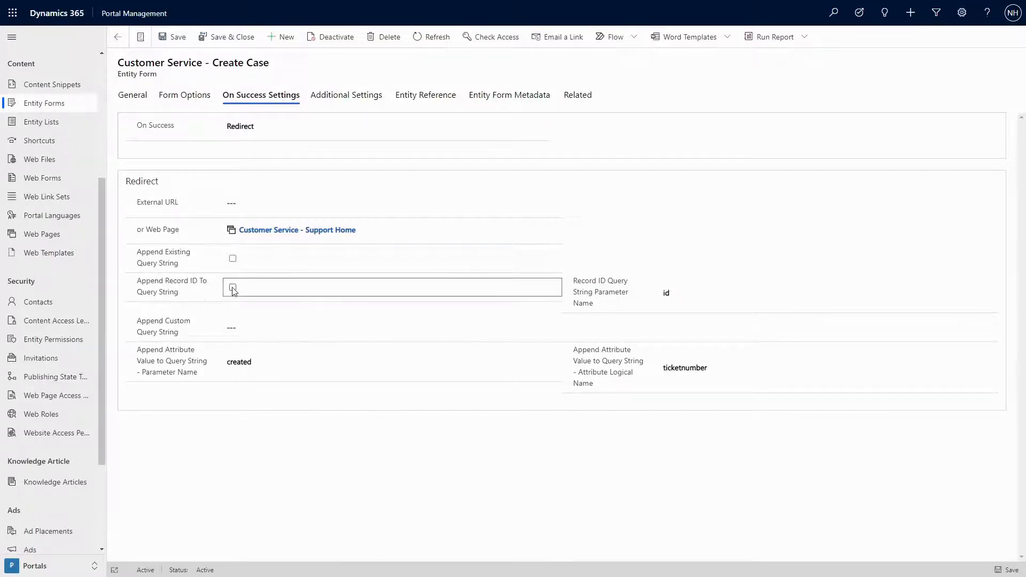
Enable Append Record ID To Query String and rename the parameter from id to createdcaseid
{"action": "left_click", "coordinate": [232, 287]}
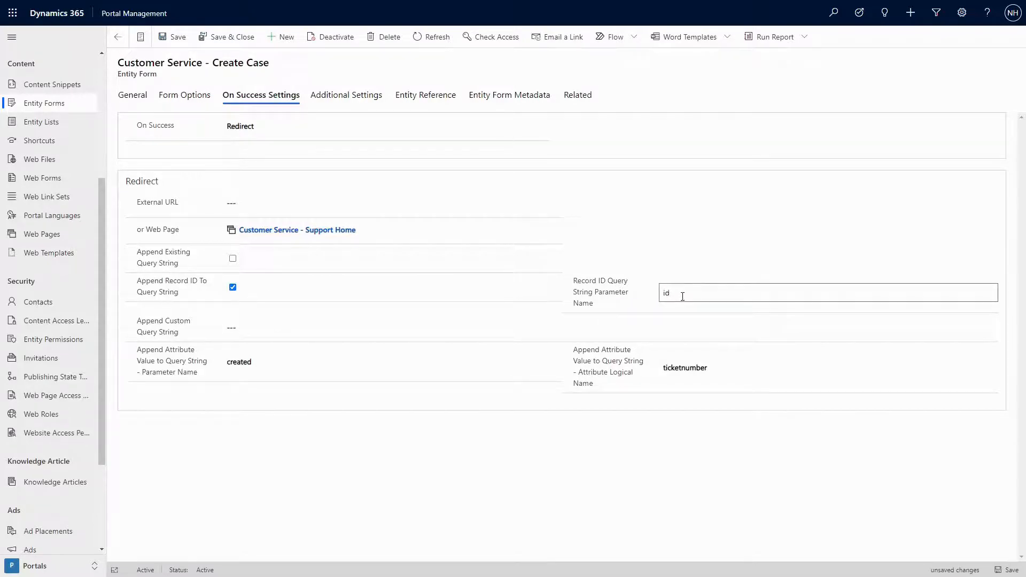
{"action": "left_click", "coordinate": [693, 259]}
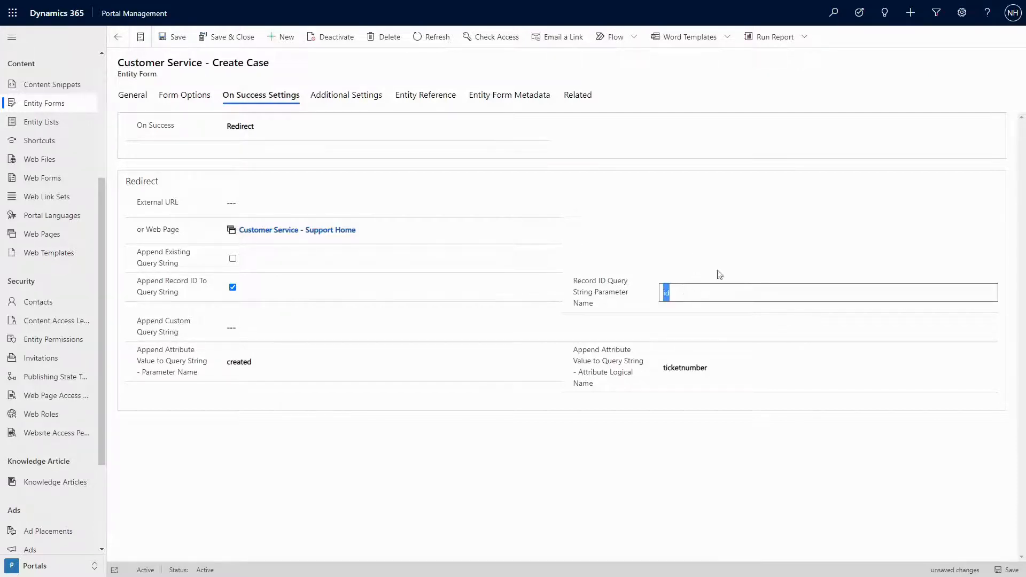
{"action": "type", "text": "createdcaseid"}
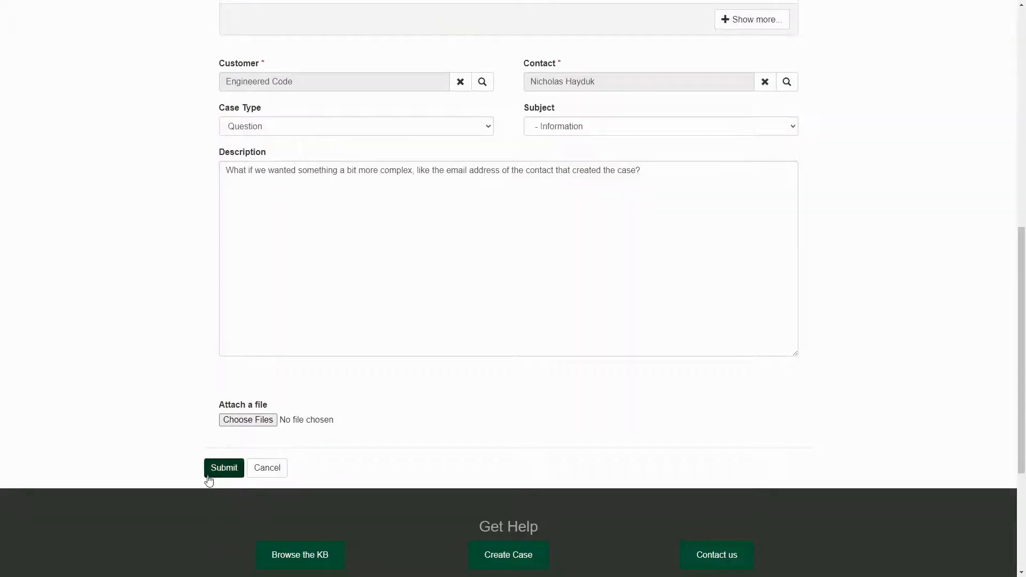
{"action": "left_click", "coordinate": [223, 467]}
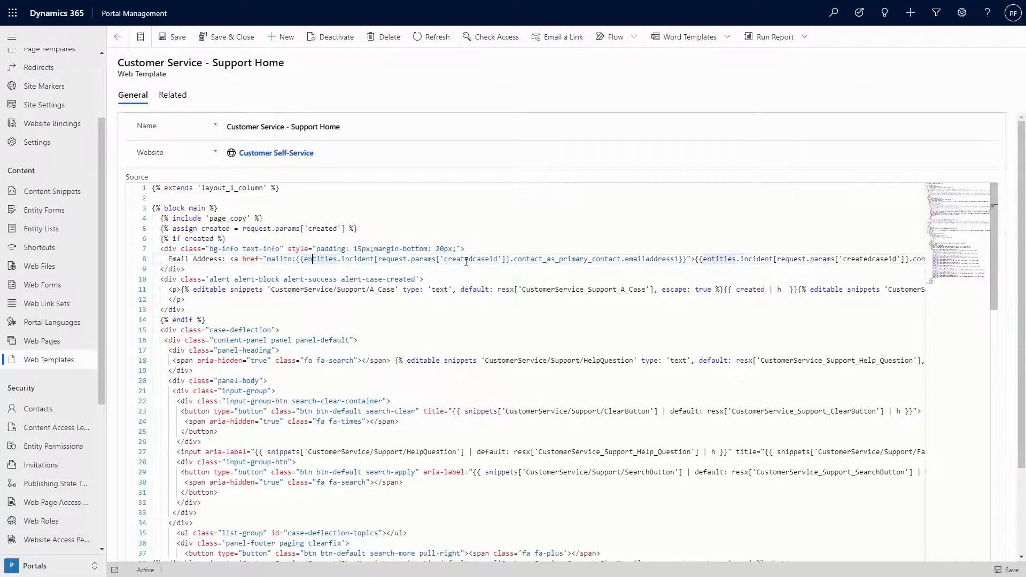
Highlight the createdcaseid parameter on line 8 of the Support Home web template's Liquid source
{"action": "double_click", "coordinate": [470, 258]}
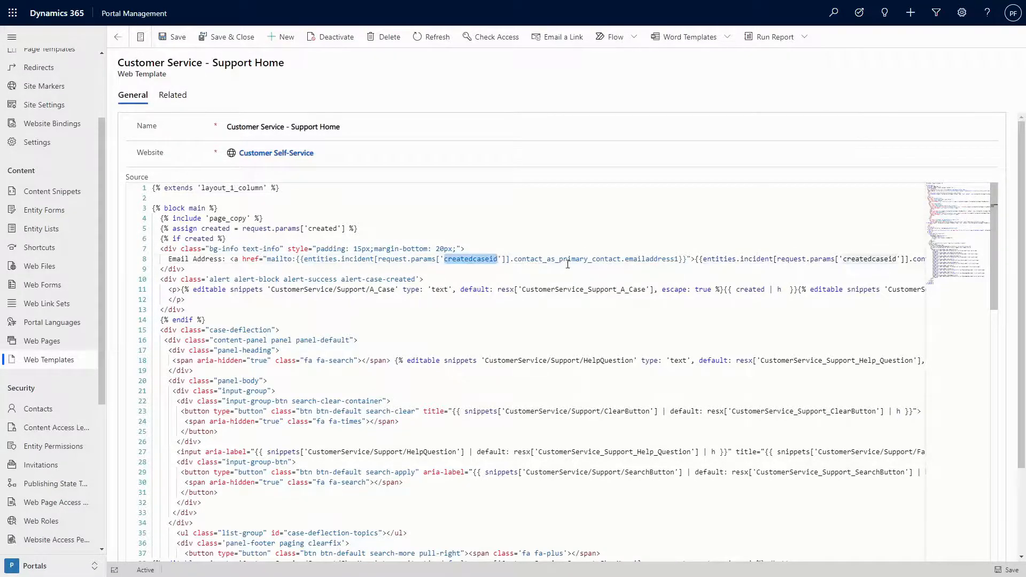